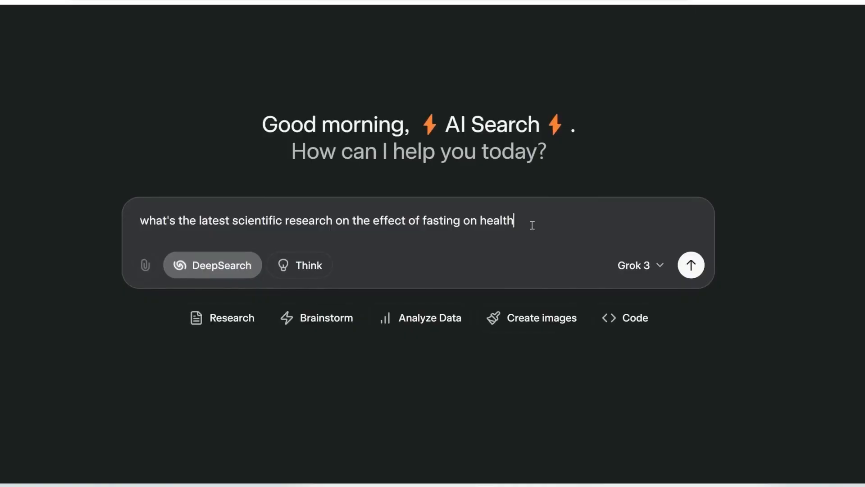
# - Submit the question on the latest scientific research about fasting and health as a DeepSearch query
pyautogui.click(692, 265)
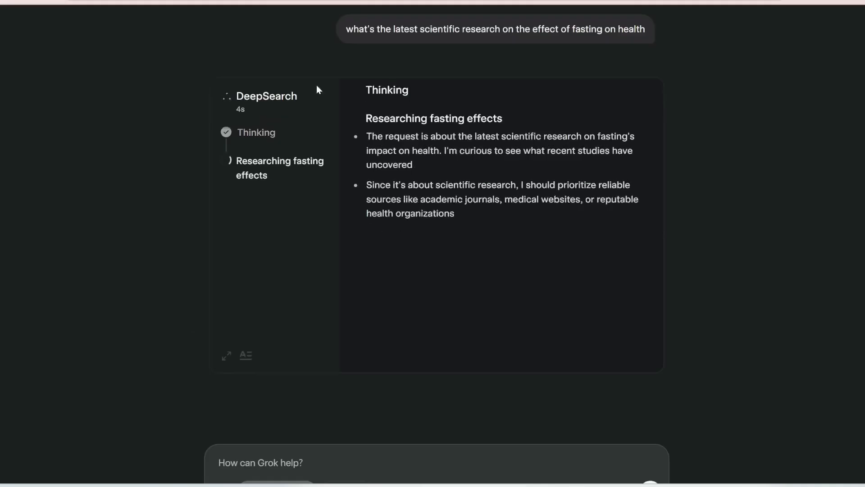